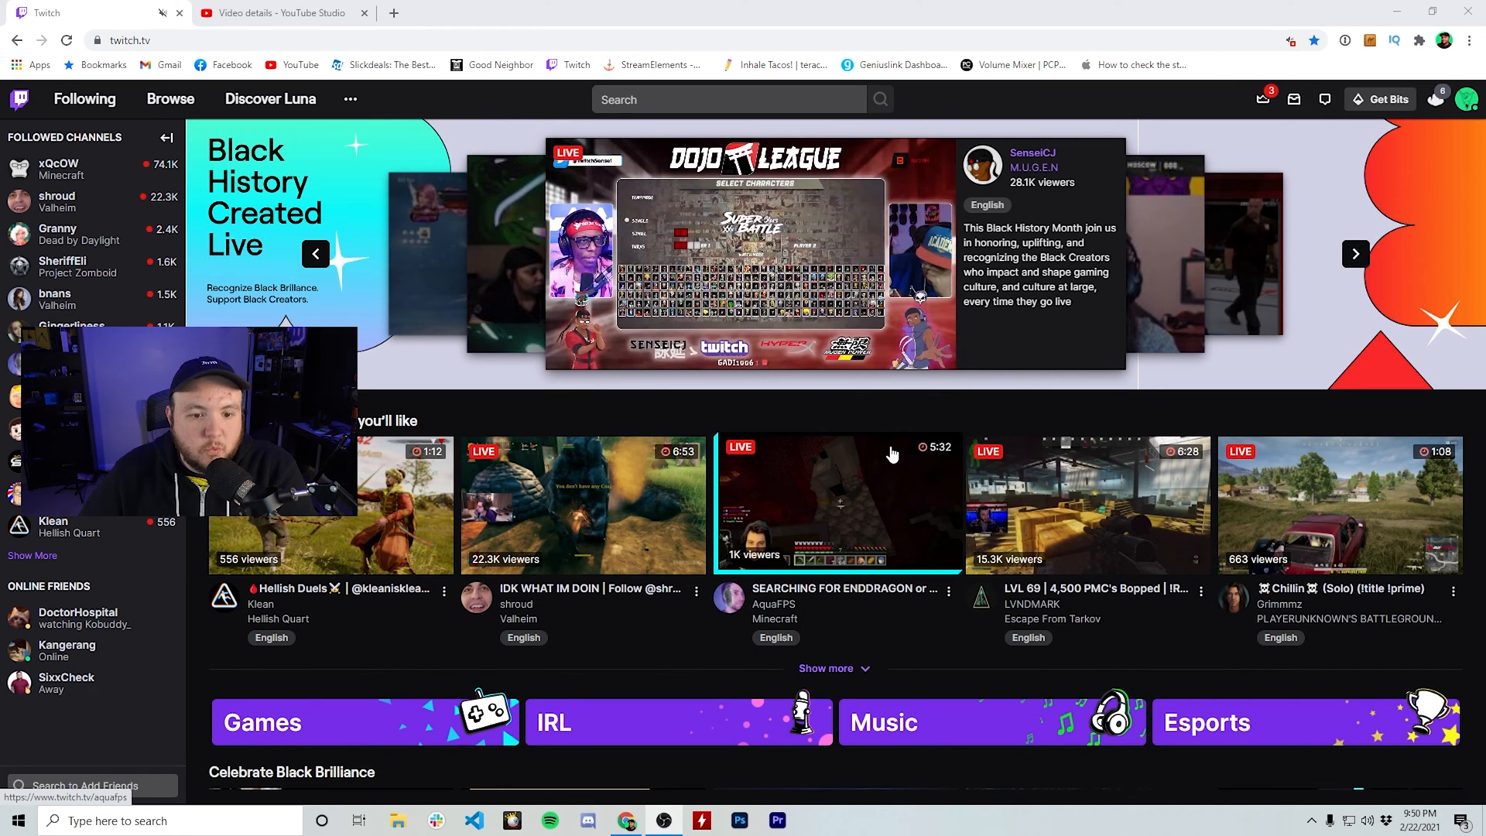
mouse_move(1341, 318)
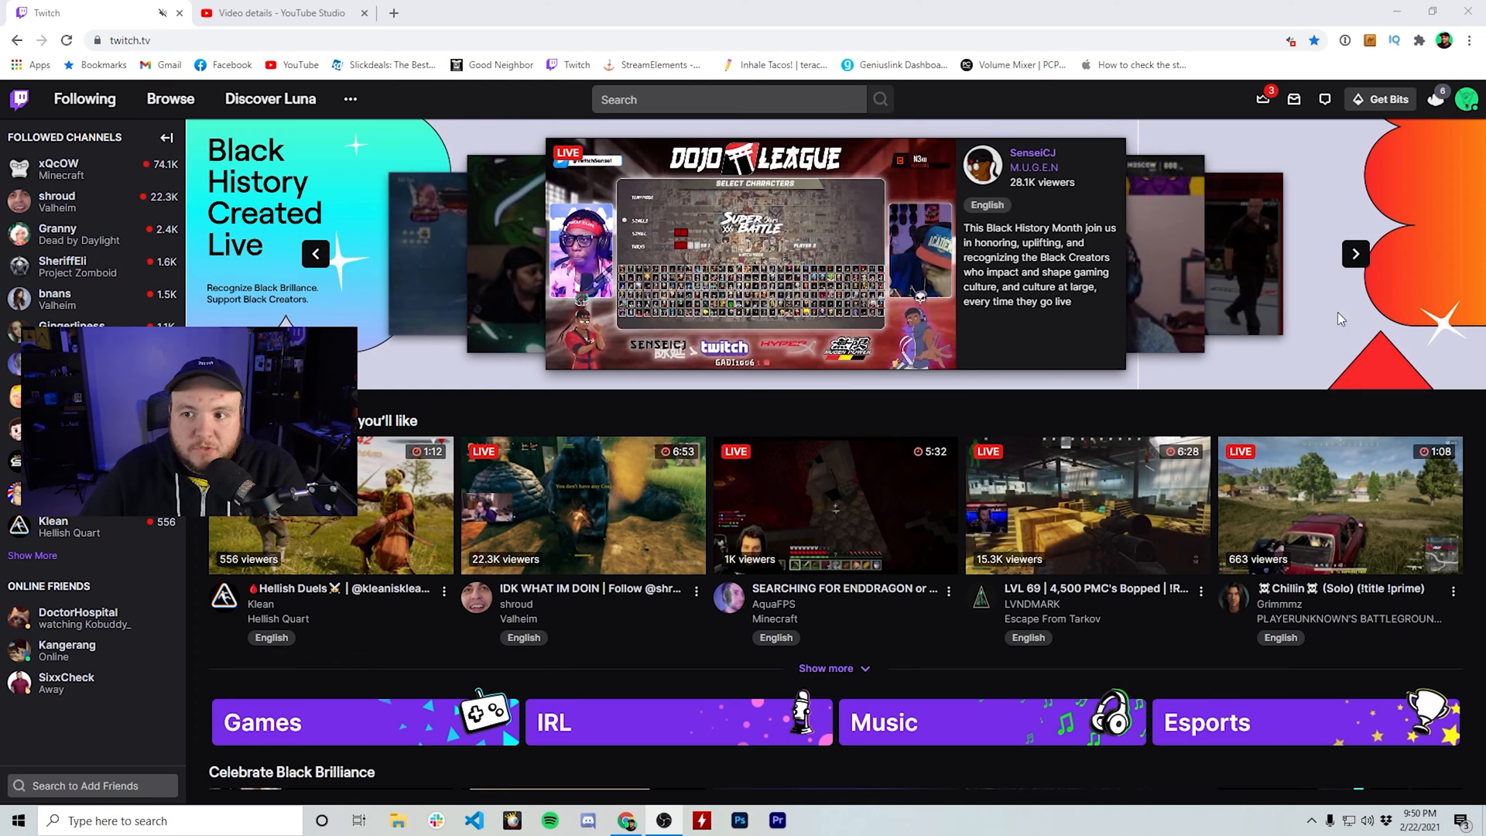
Step: Go to Video Producer from the Twitch profile avatar menu
click(1465, 98)
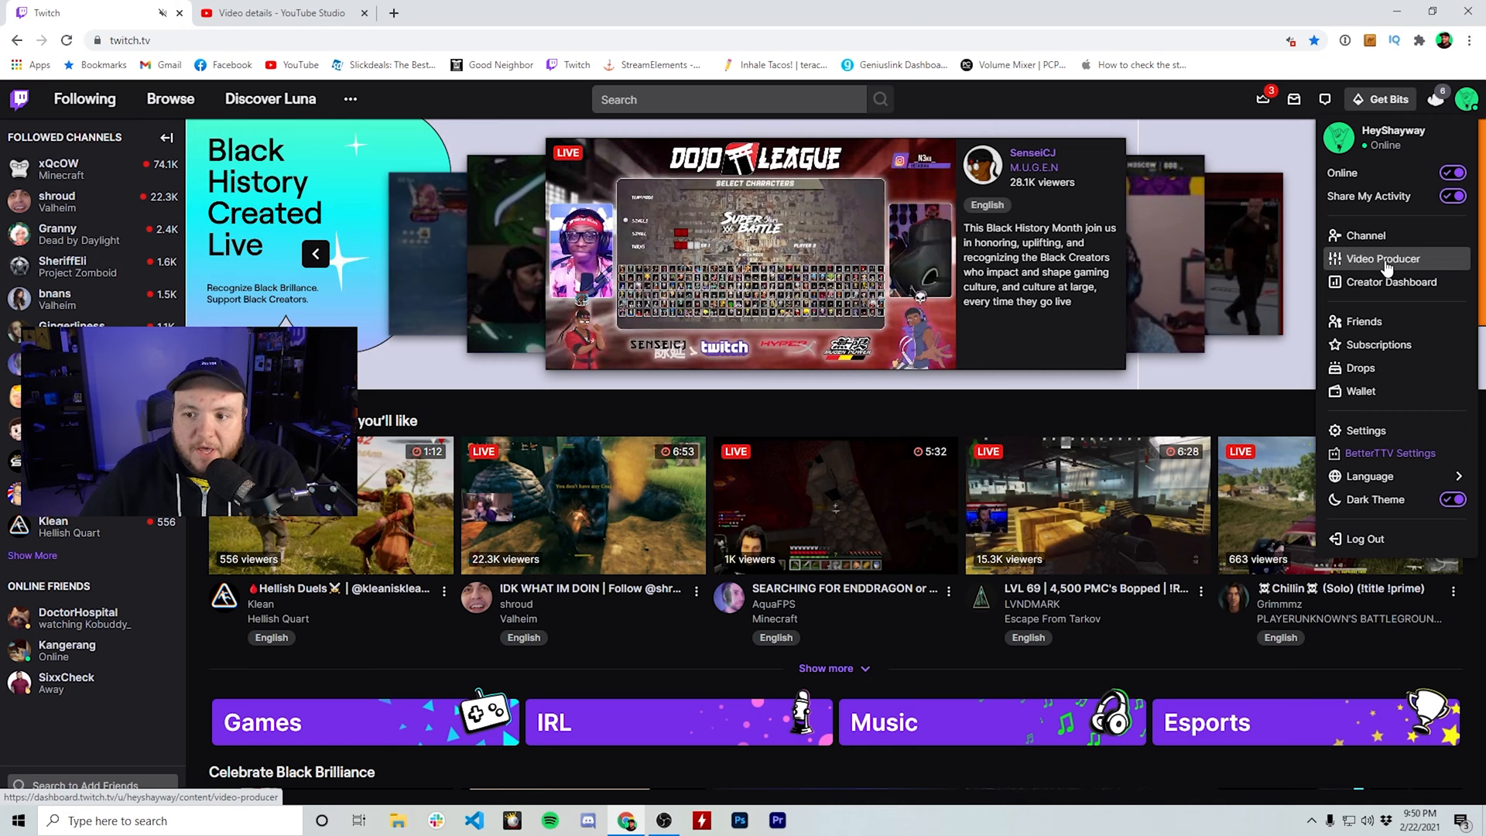
click(1383, 258)
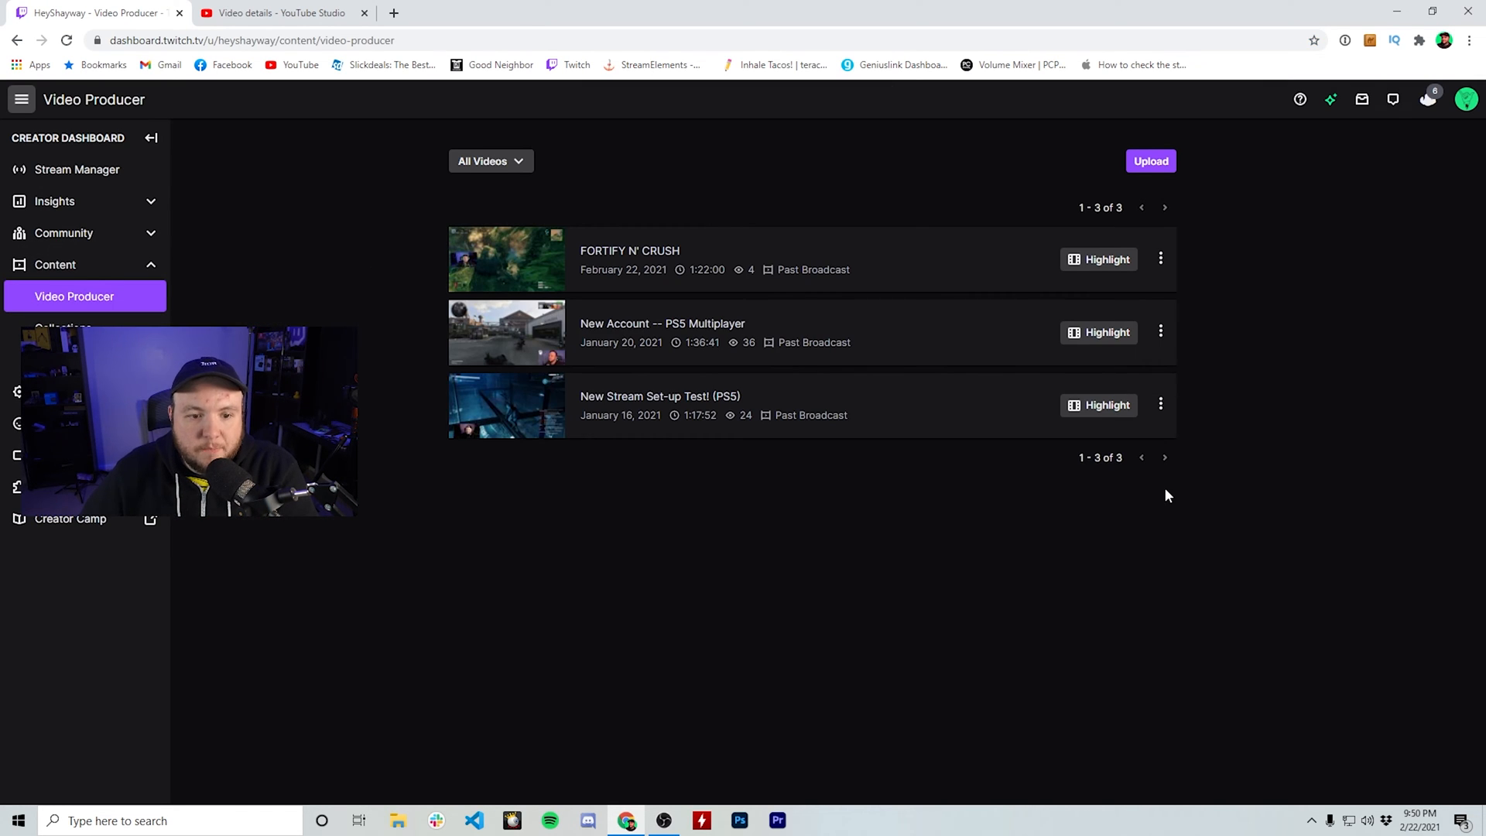
mouse_move(1198, 486)
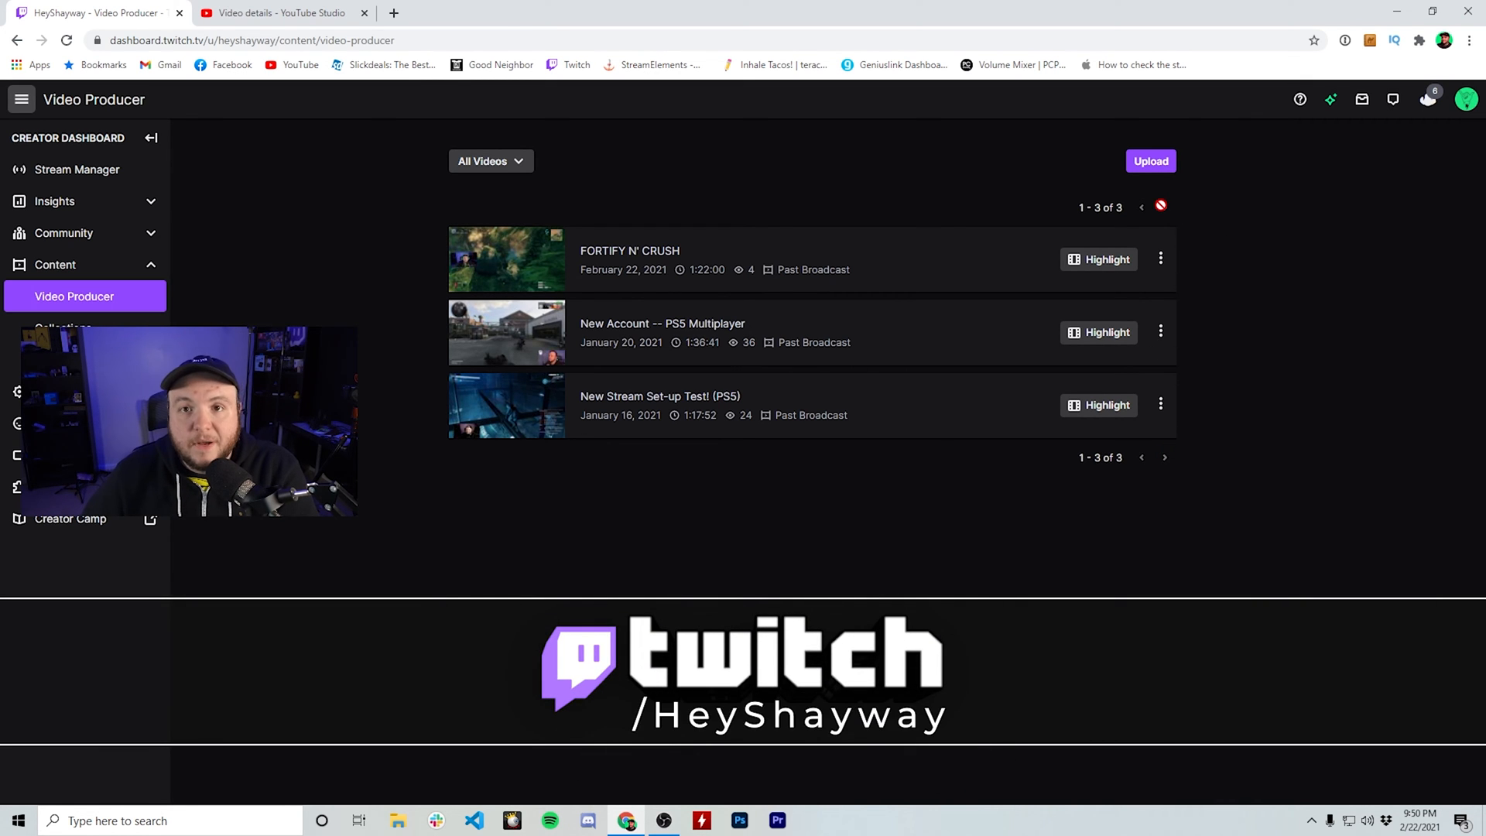
mouse_move(379, 196)
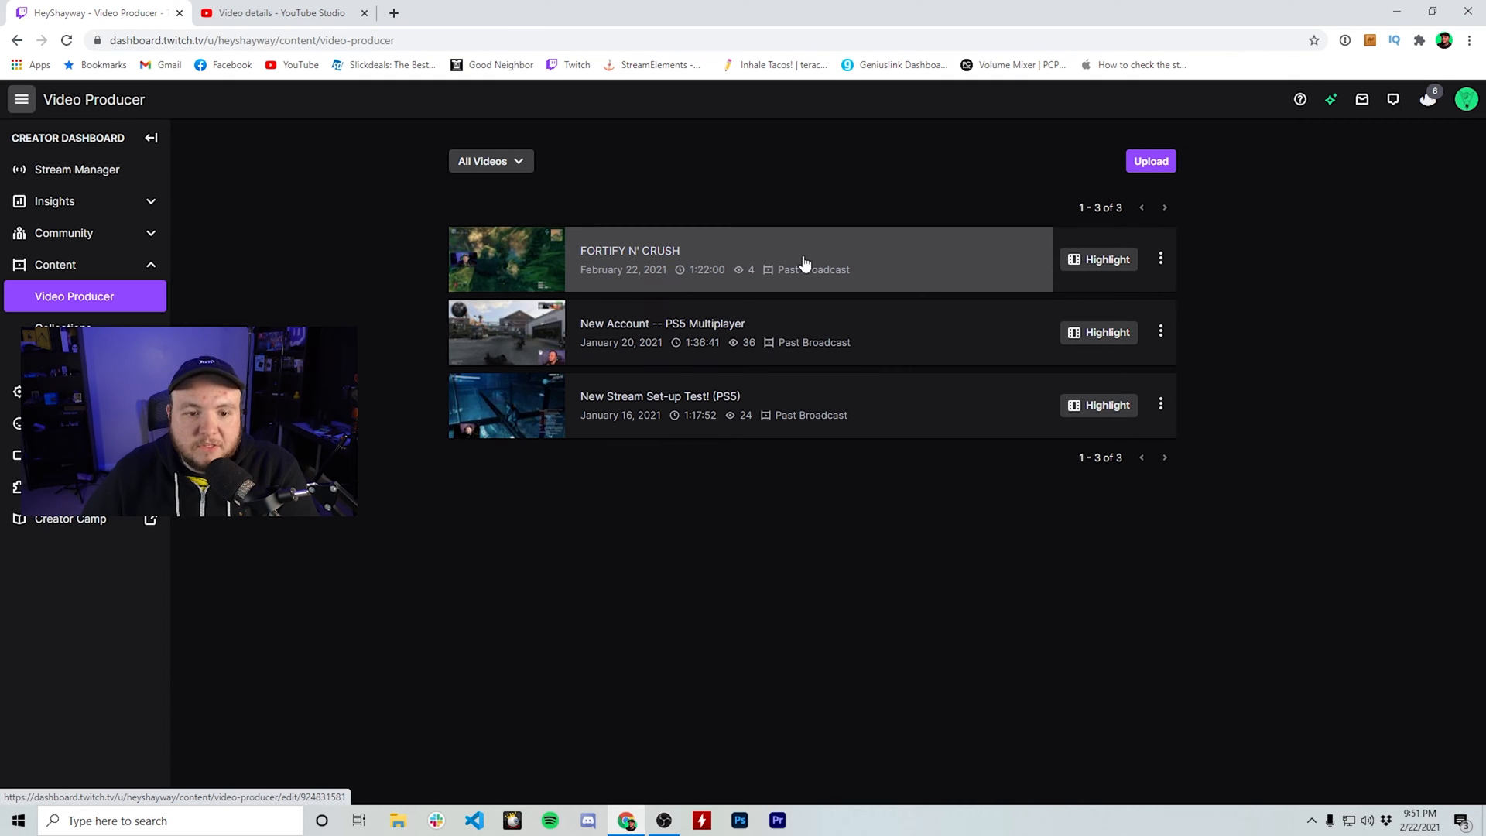
click(1161, 258)
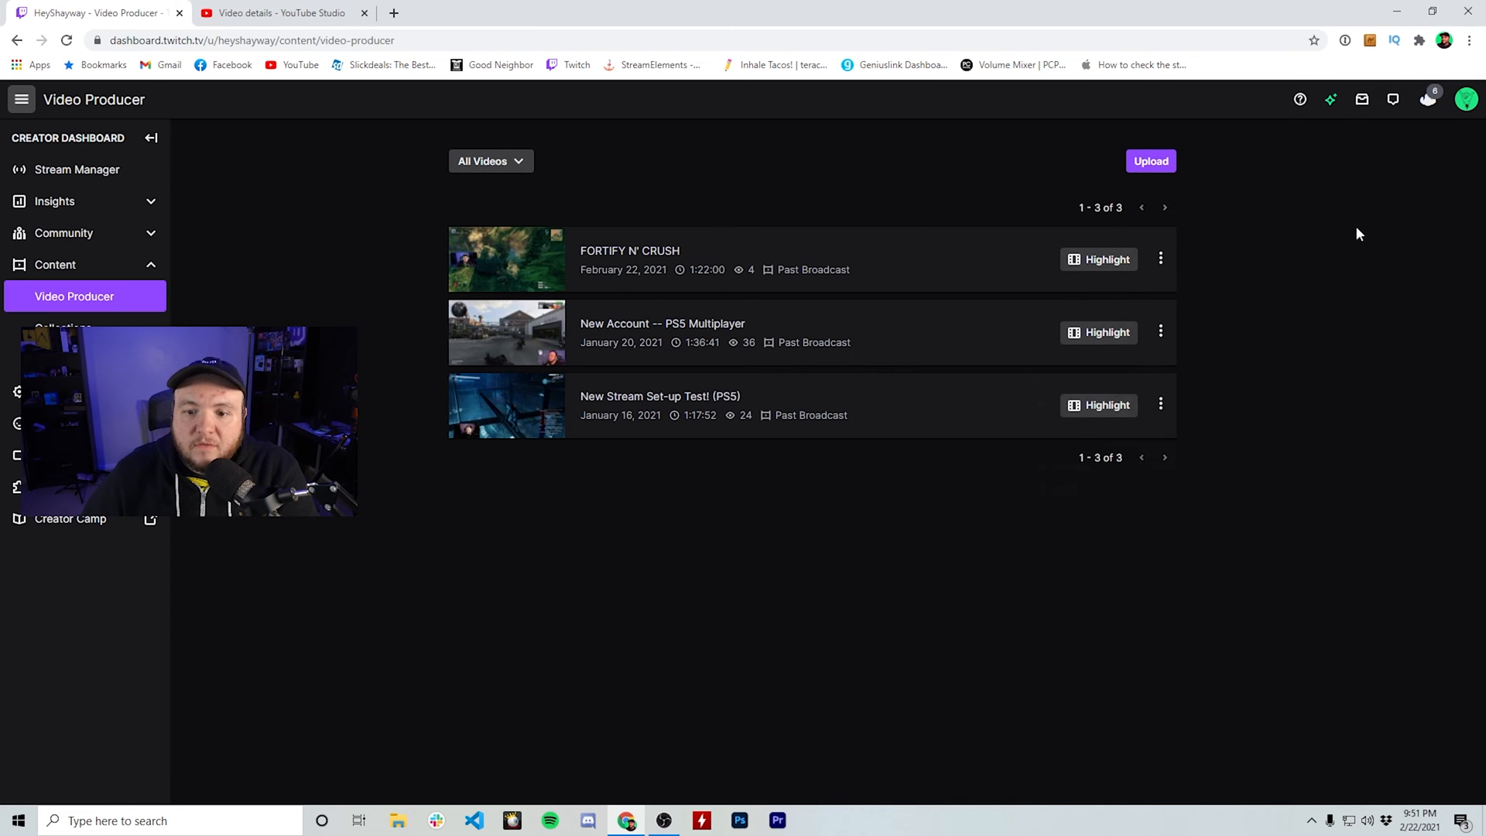
click(1466, 99)
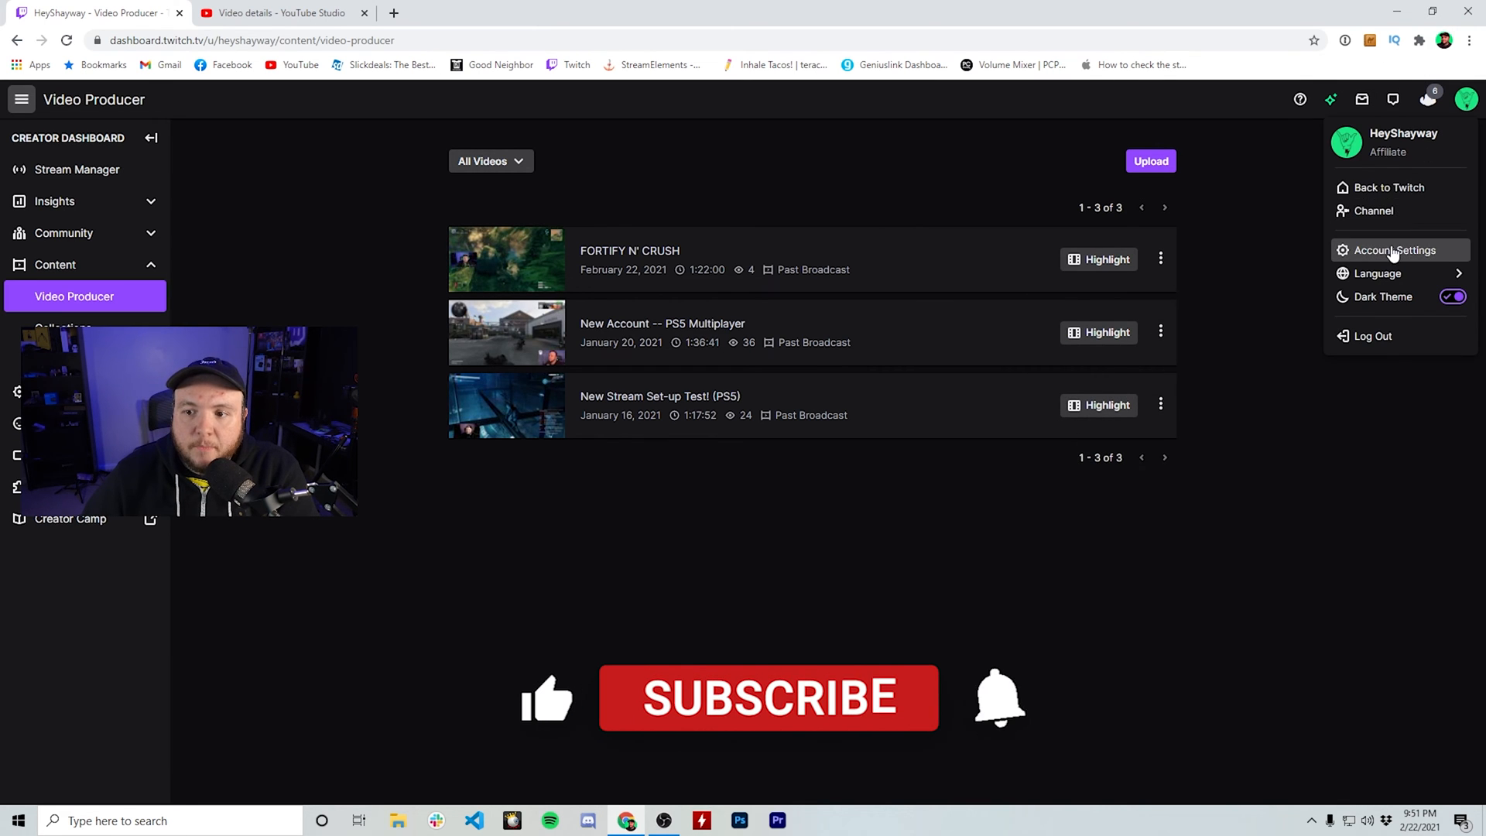
click(1395, 250)
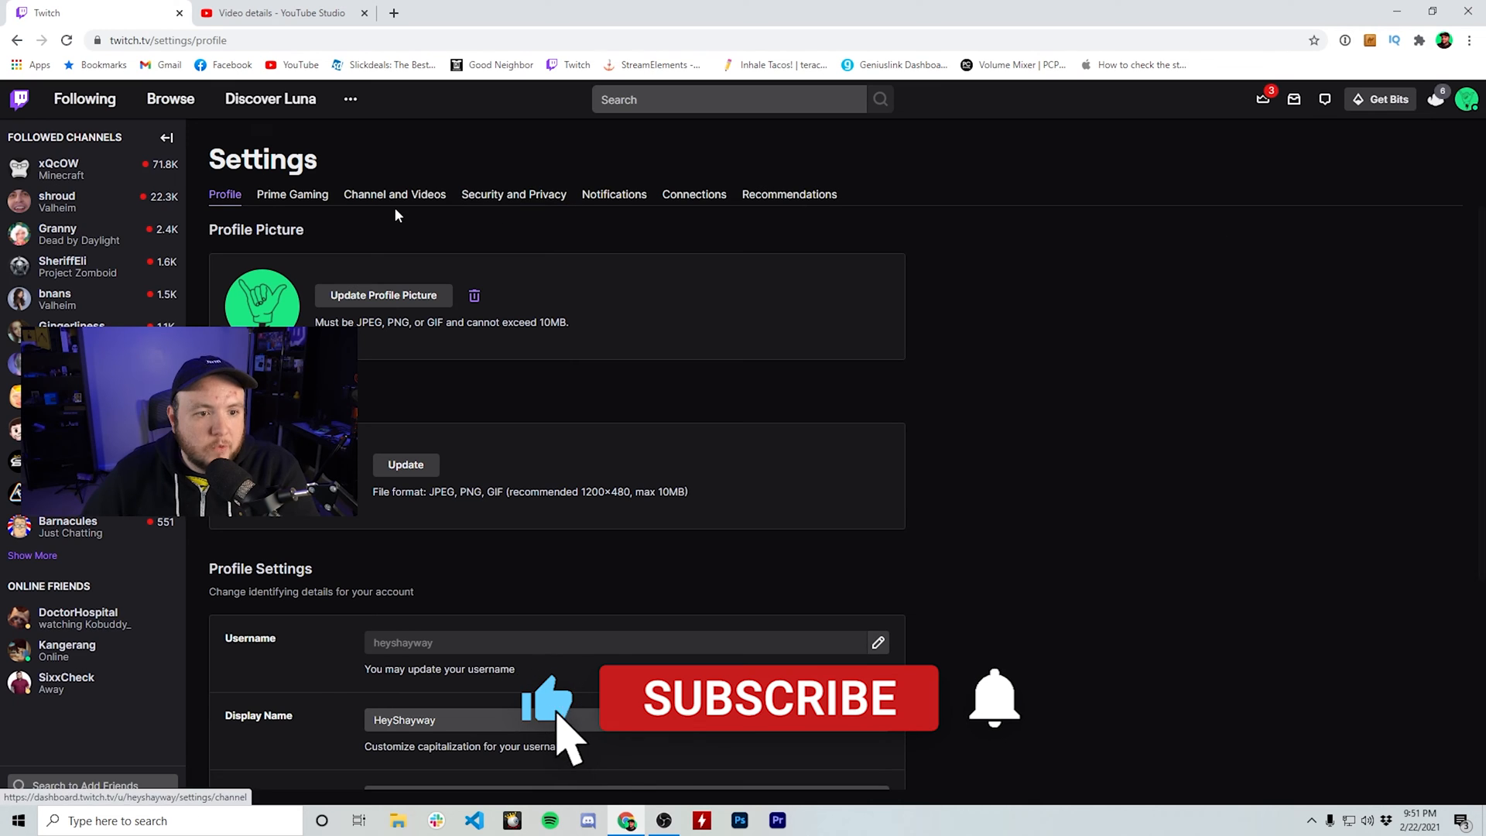
click(692, 194)
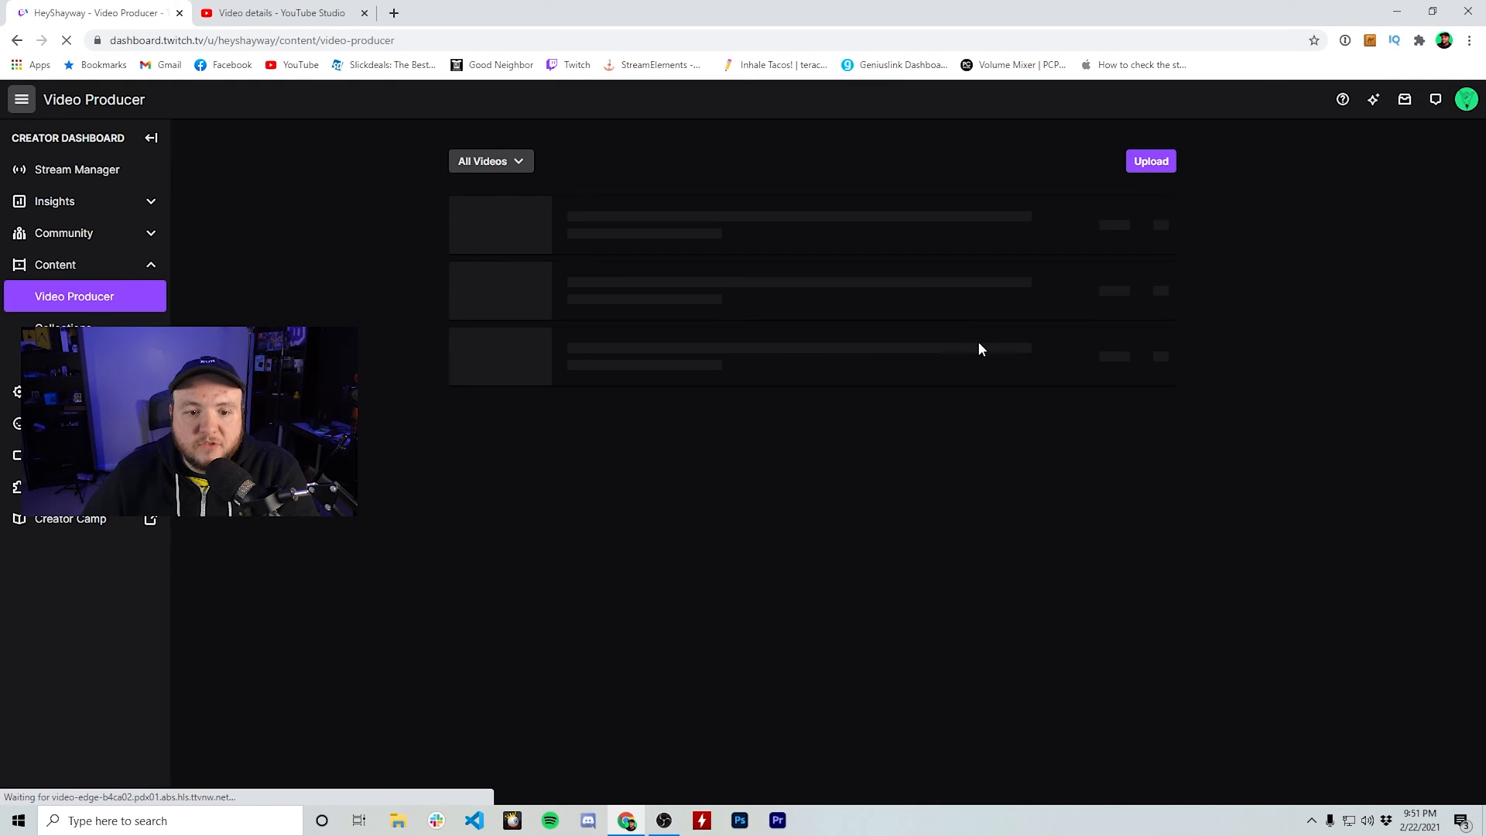
Step: Export 'New Account -- PS5 Multiplayer' to YouTube from its options menu
click(1161, 259)
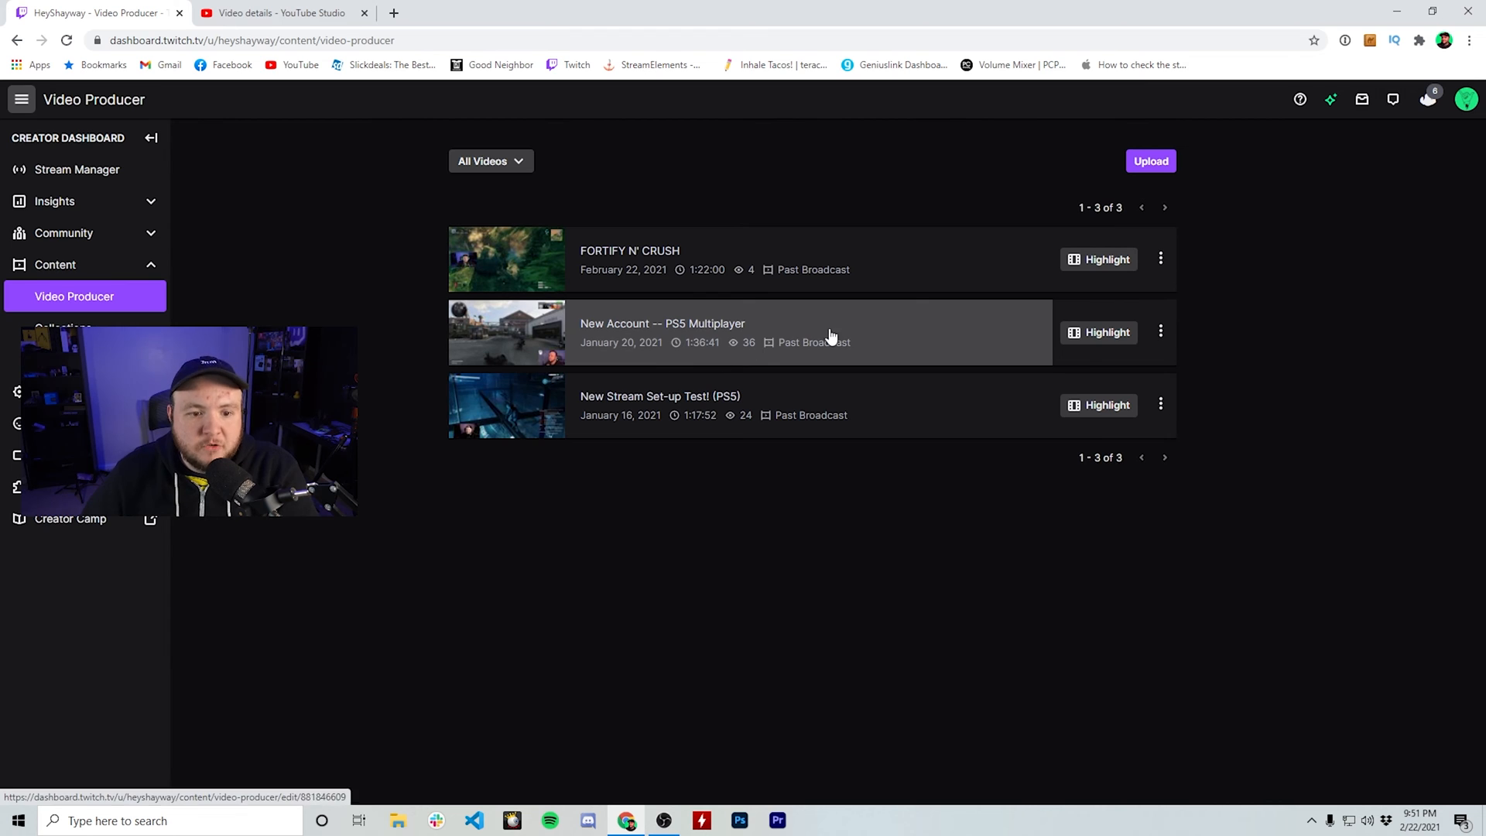
click(1161, 332)
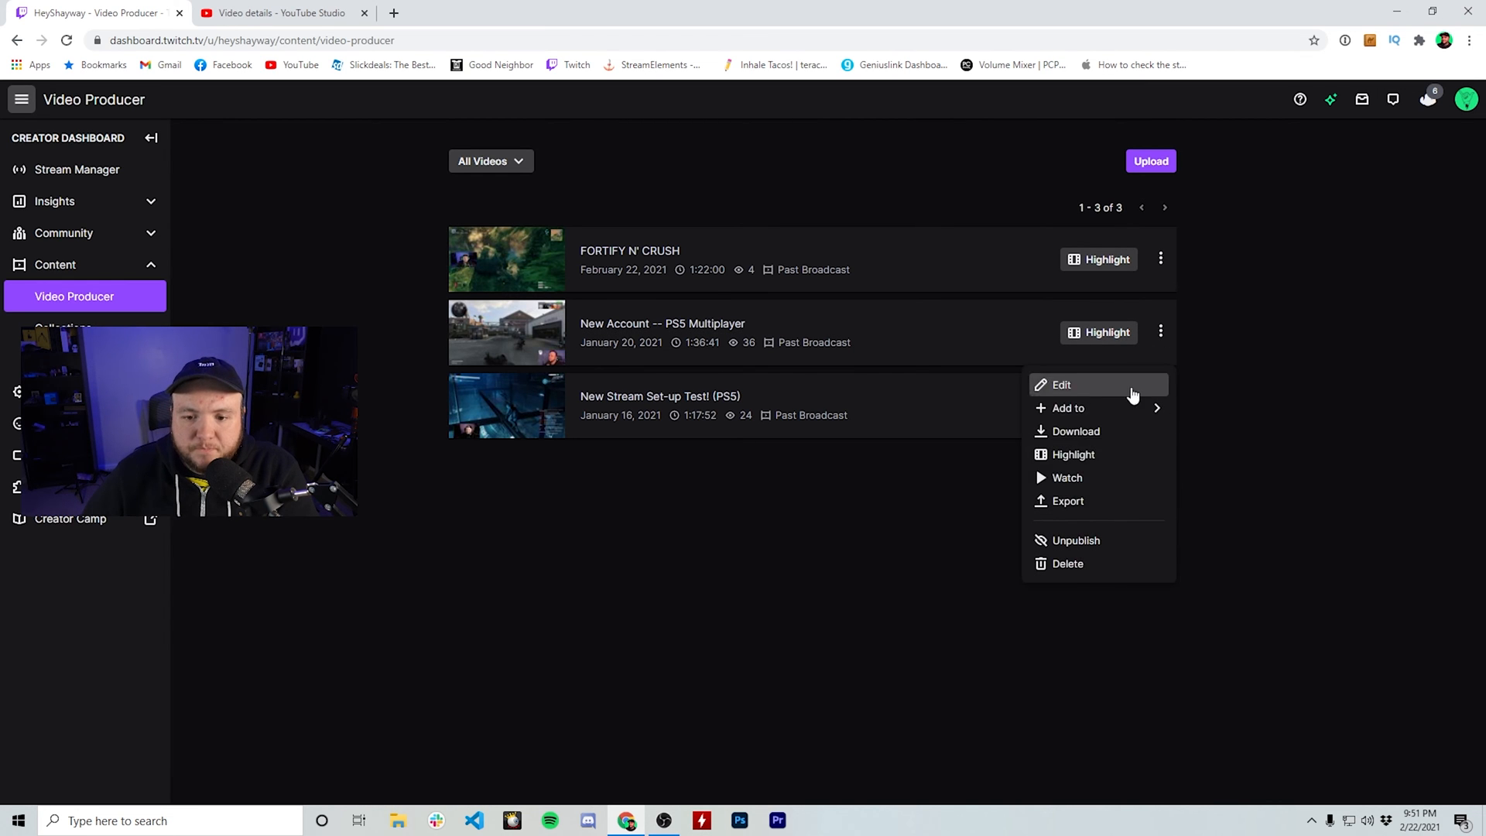
click(1068, 501)
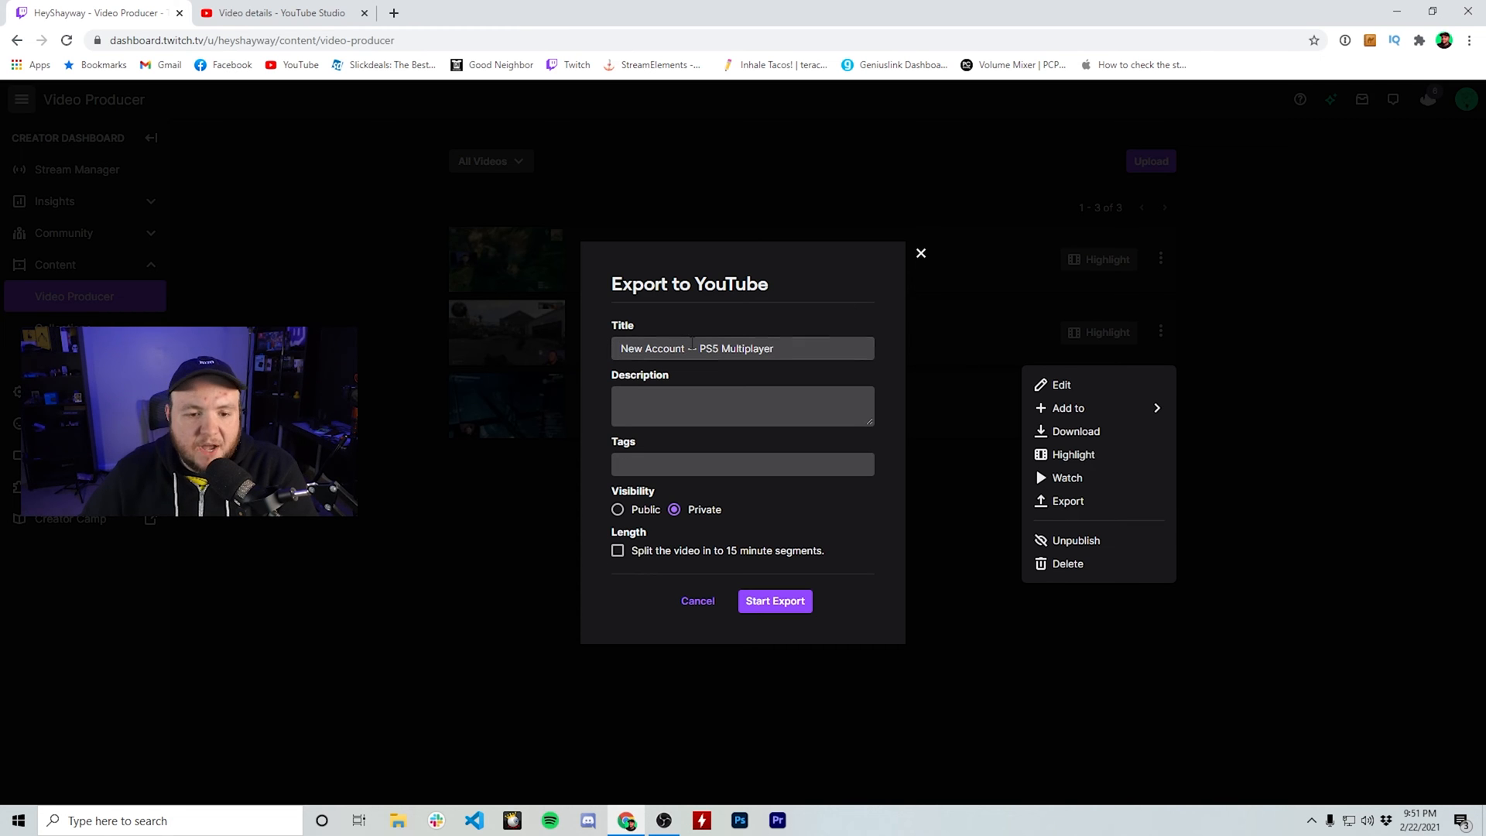
click(742, 406)
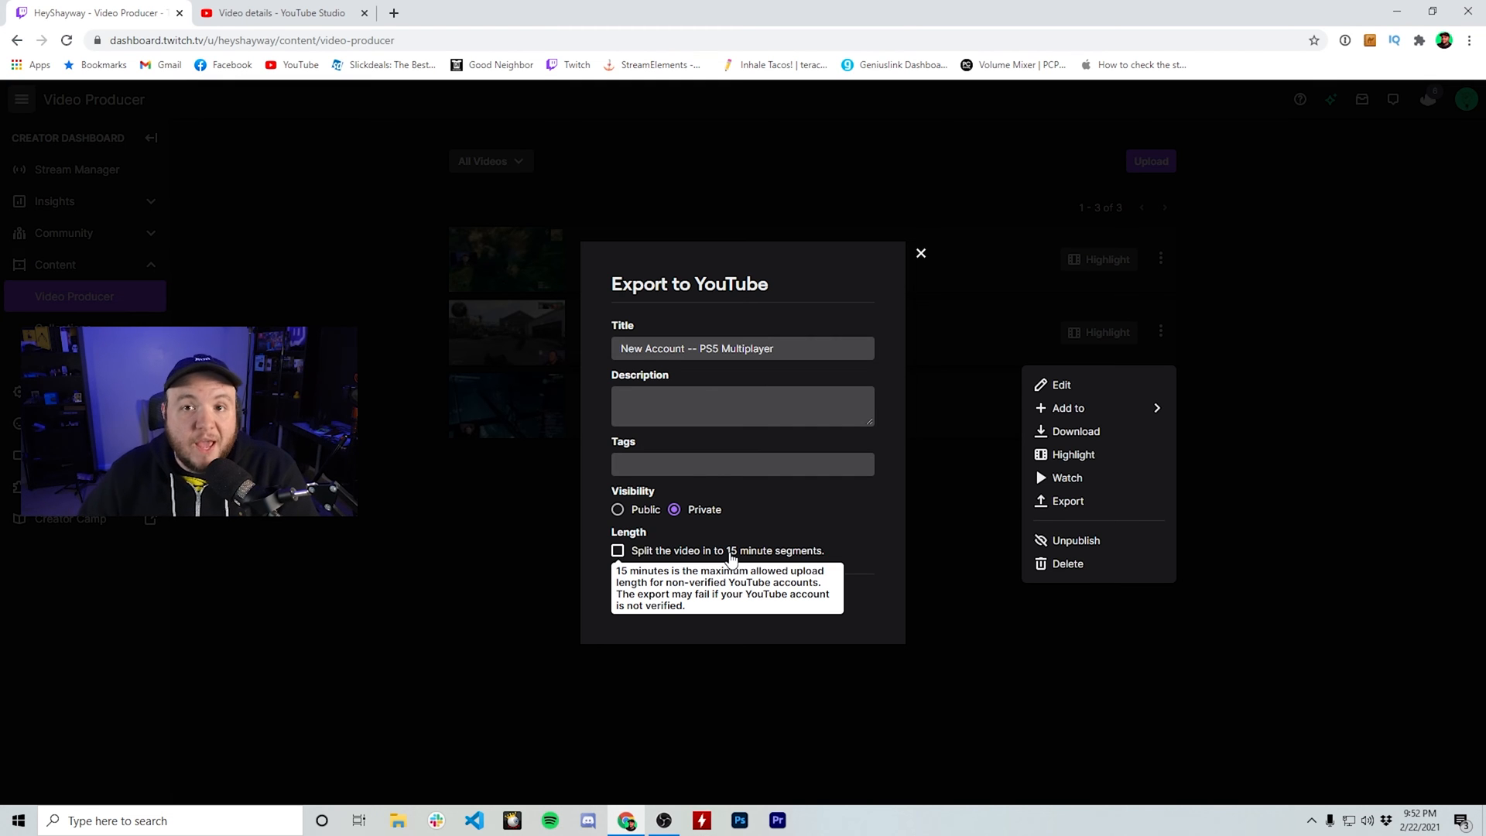
Step: Enter the export title, description 'blah blah blah' and tags twitch, gaming, then start exporting
text(Testing For a video)
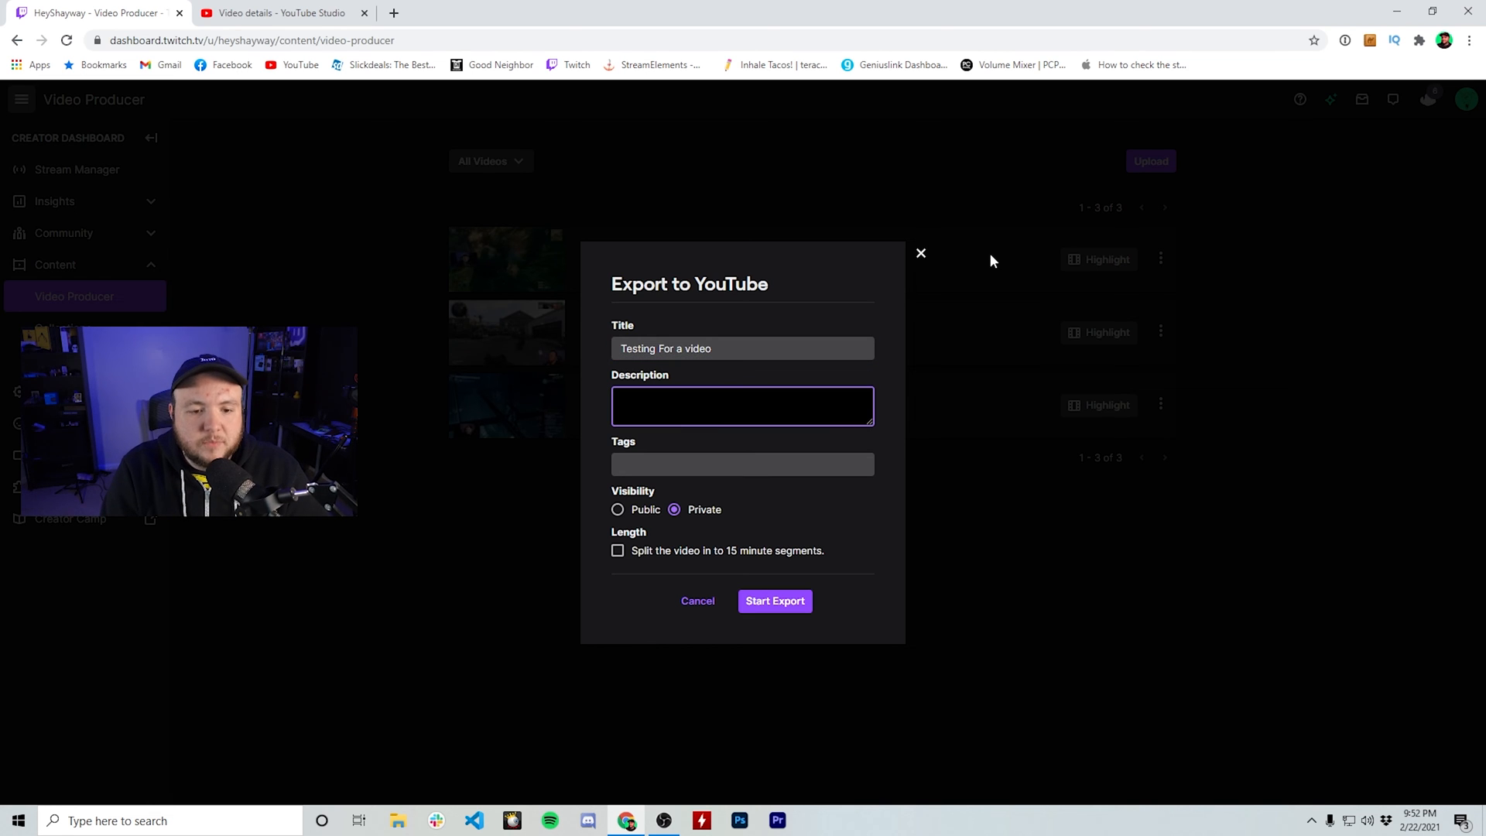
text(blah blah bla)
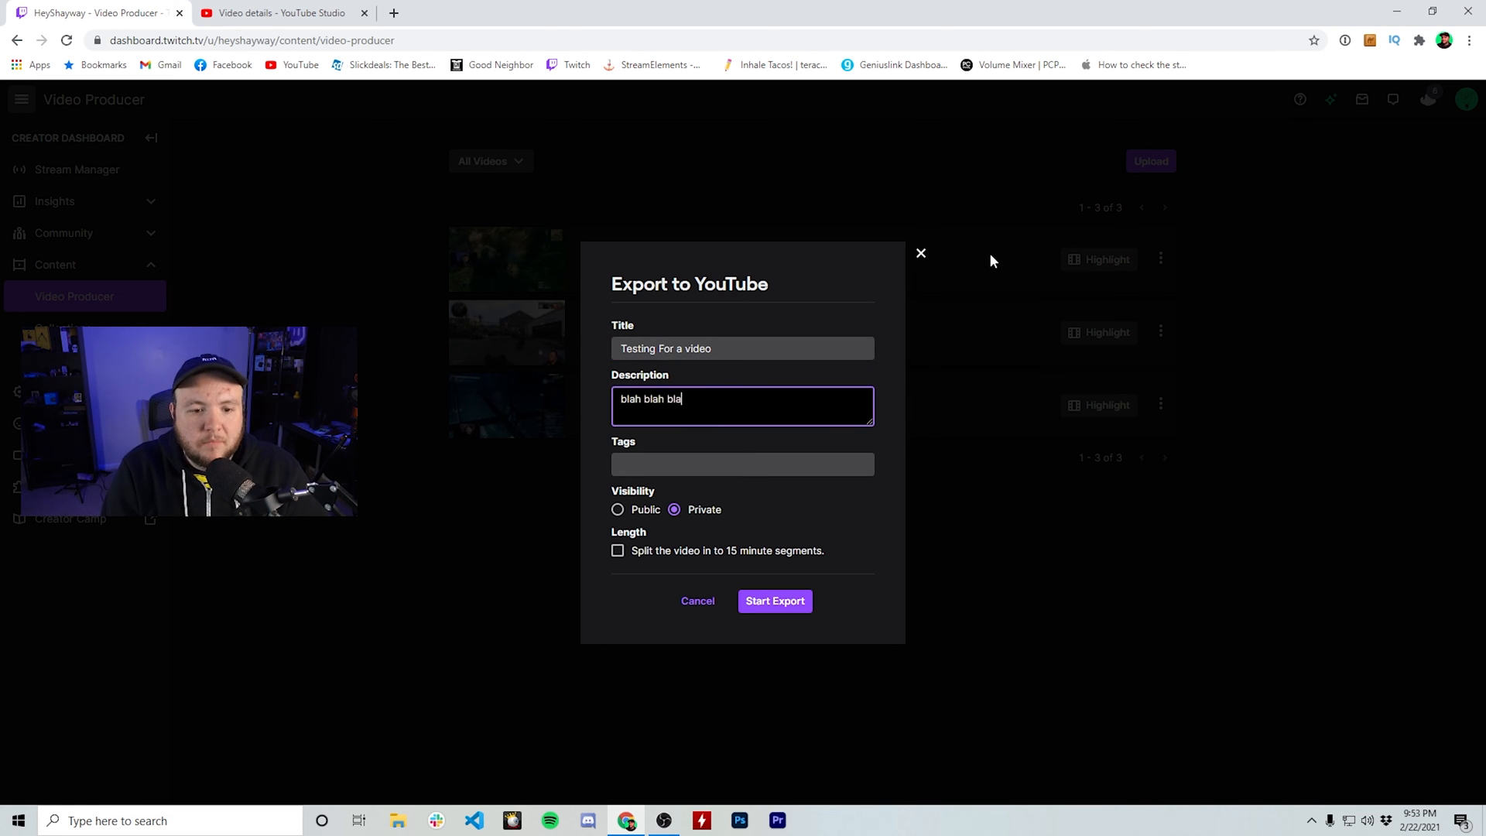
text(twitch)
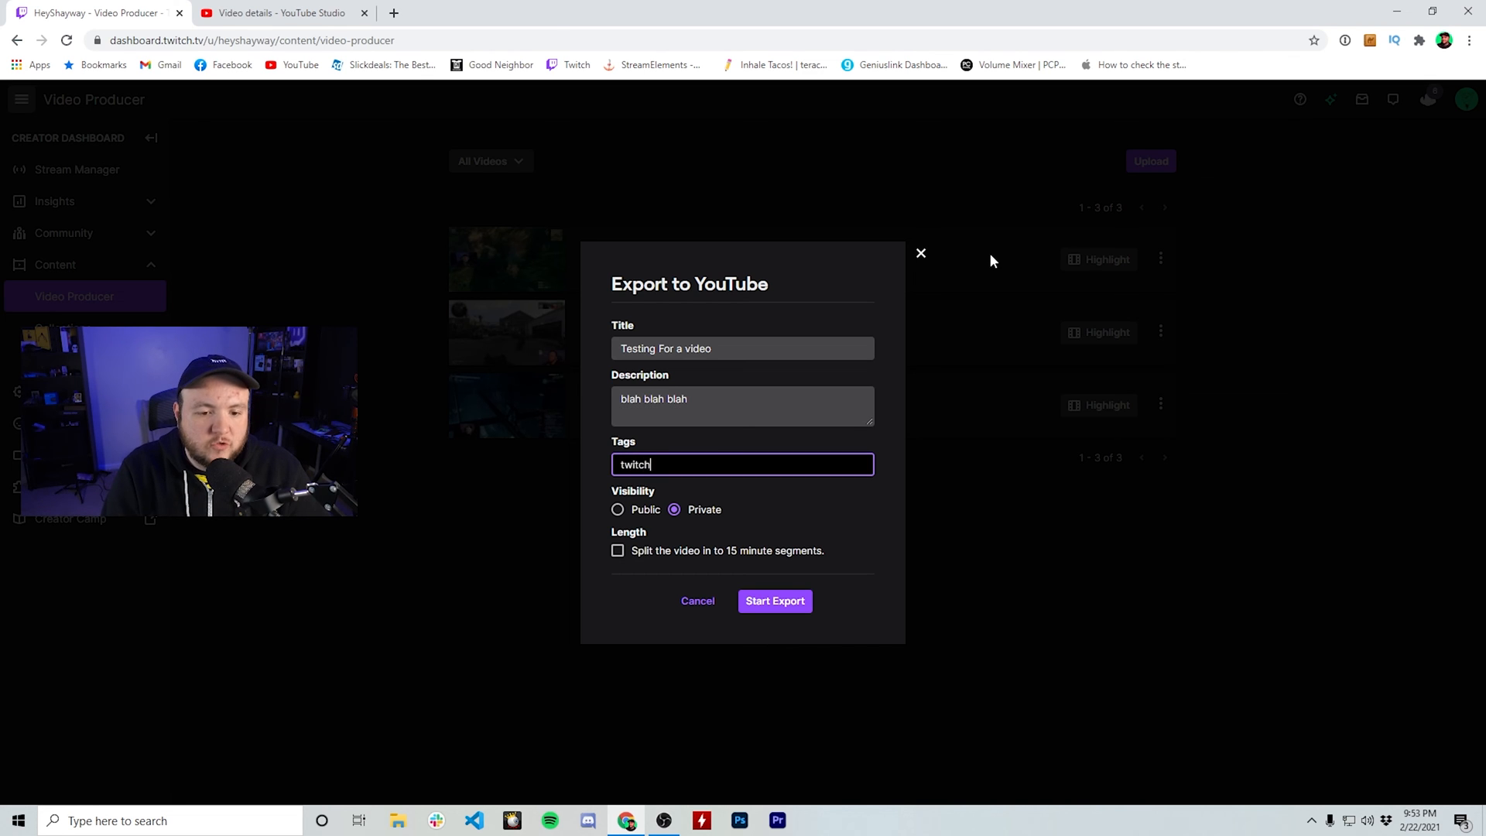
text(, gaming,)
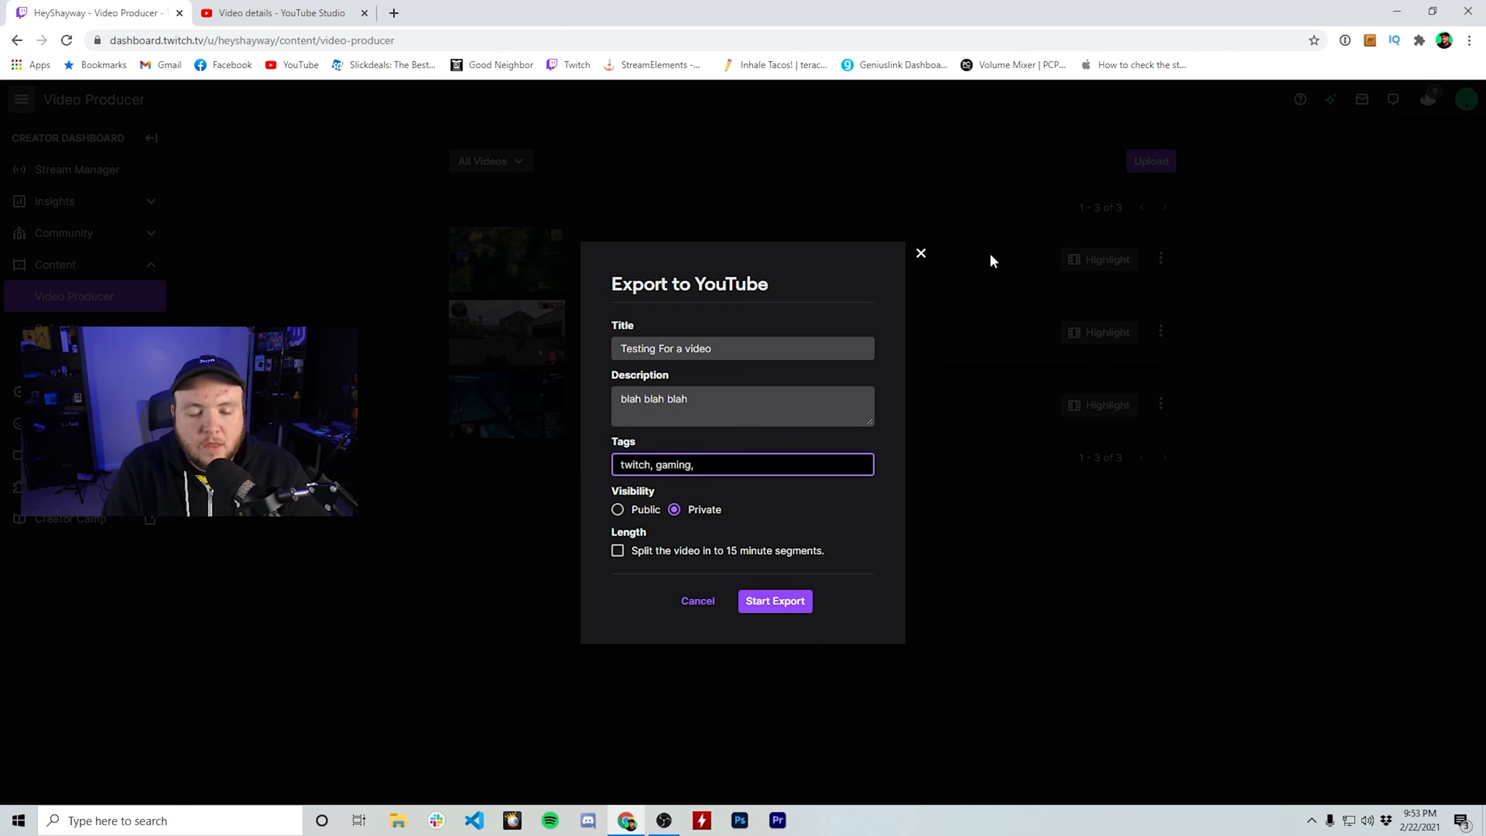
text(shayway)
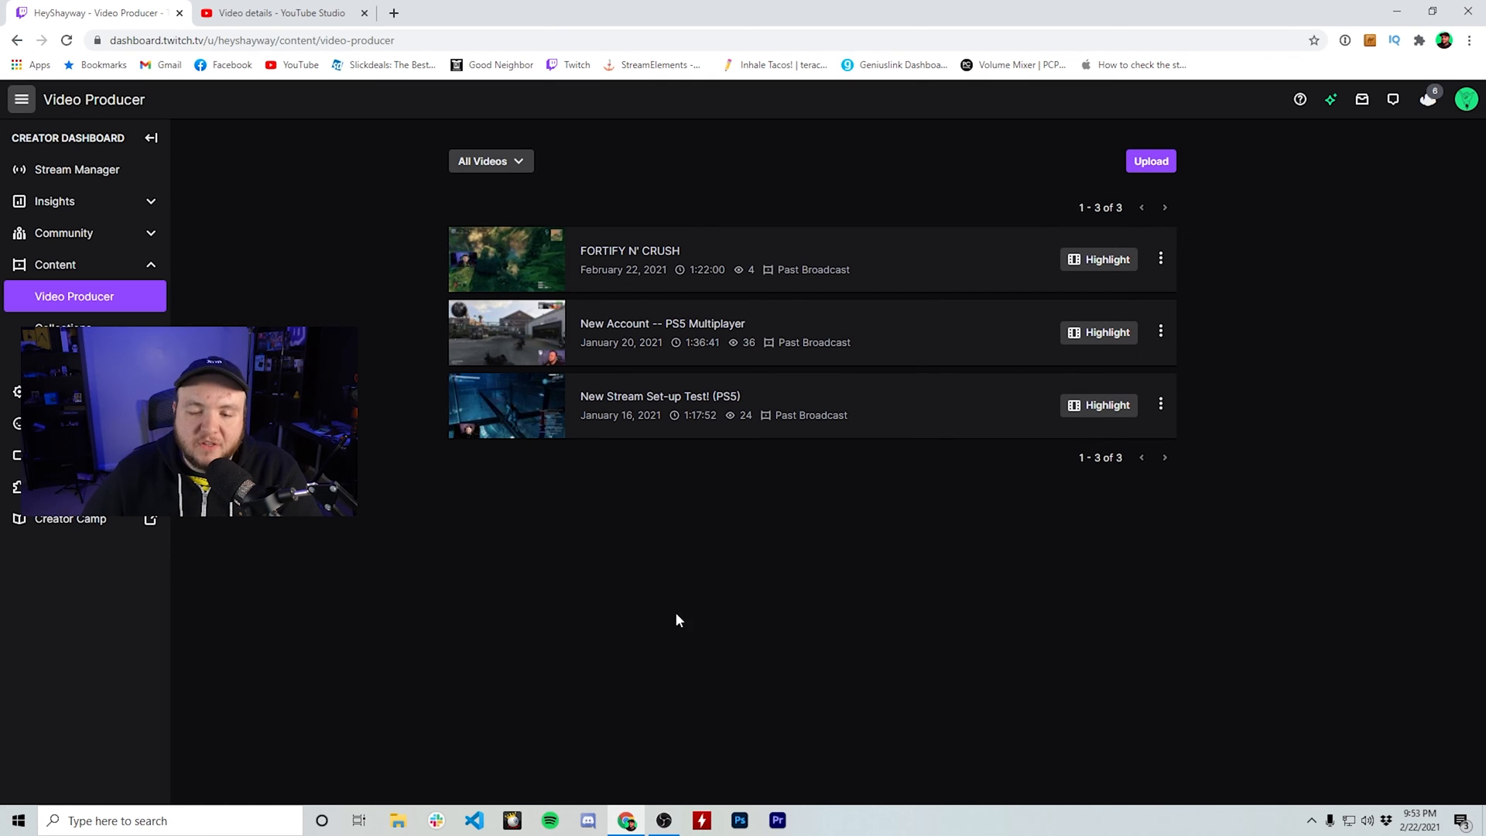
mouse_move(889, 607)
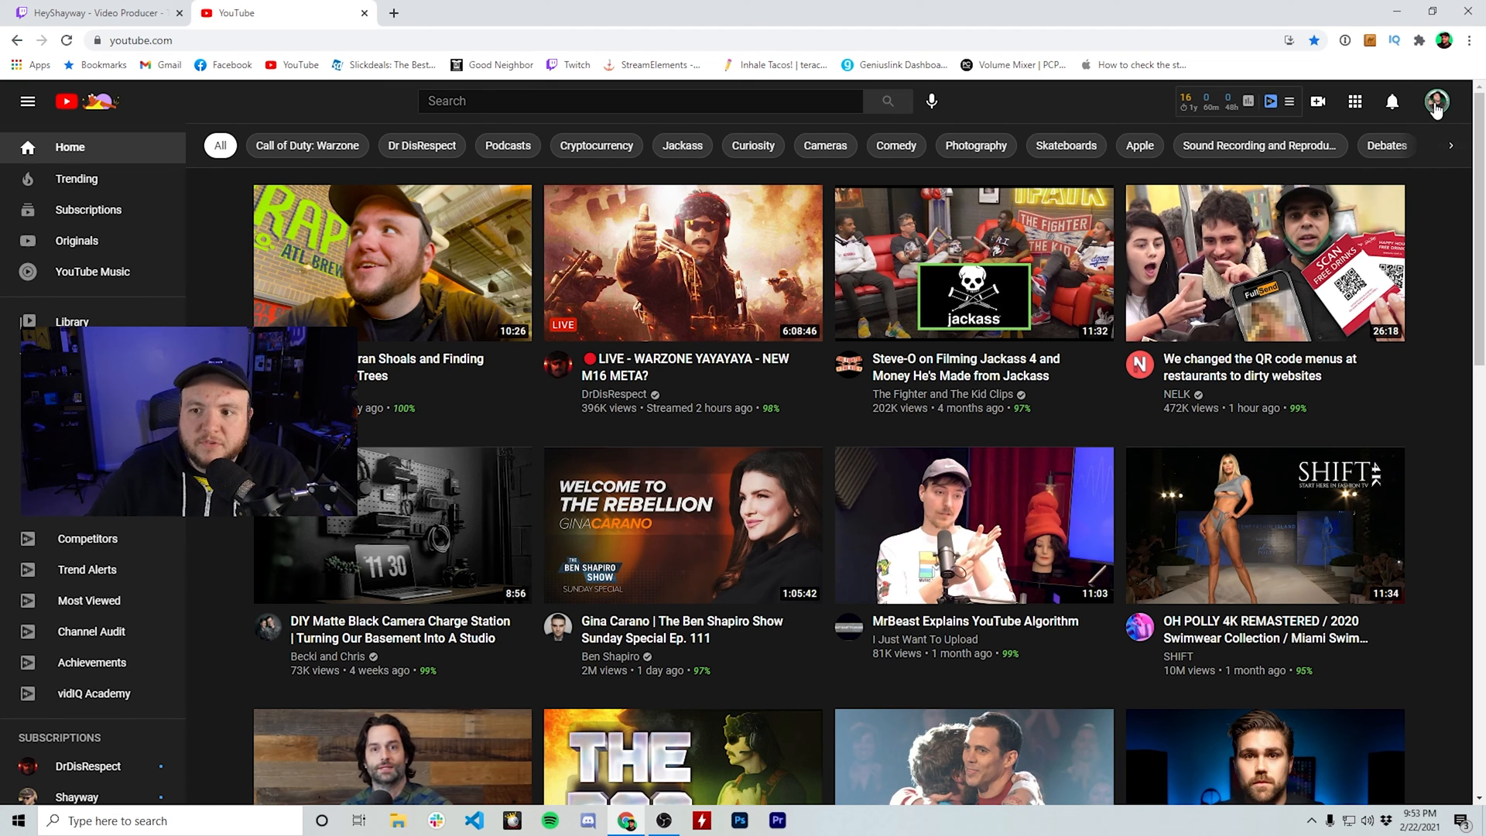
Step: Open YouTube Studio and view details of the pending 'Testing For a video' upload
click(1437, 101)
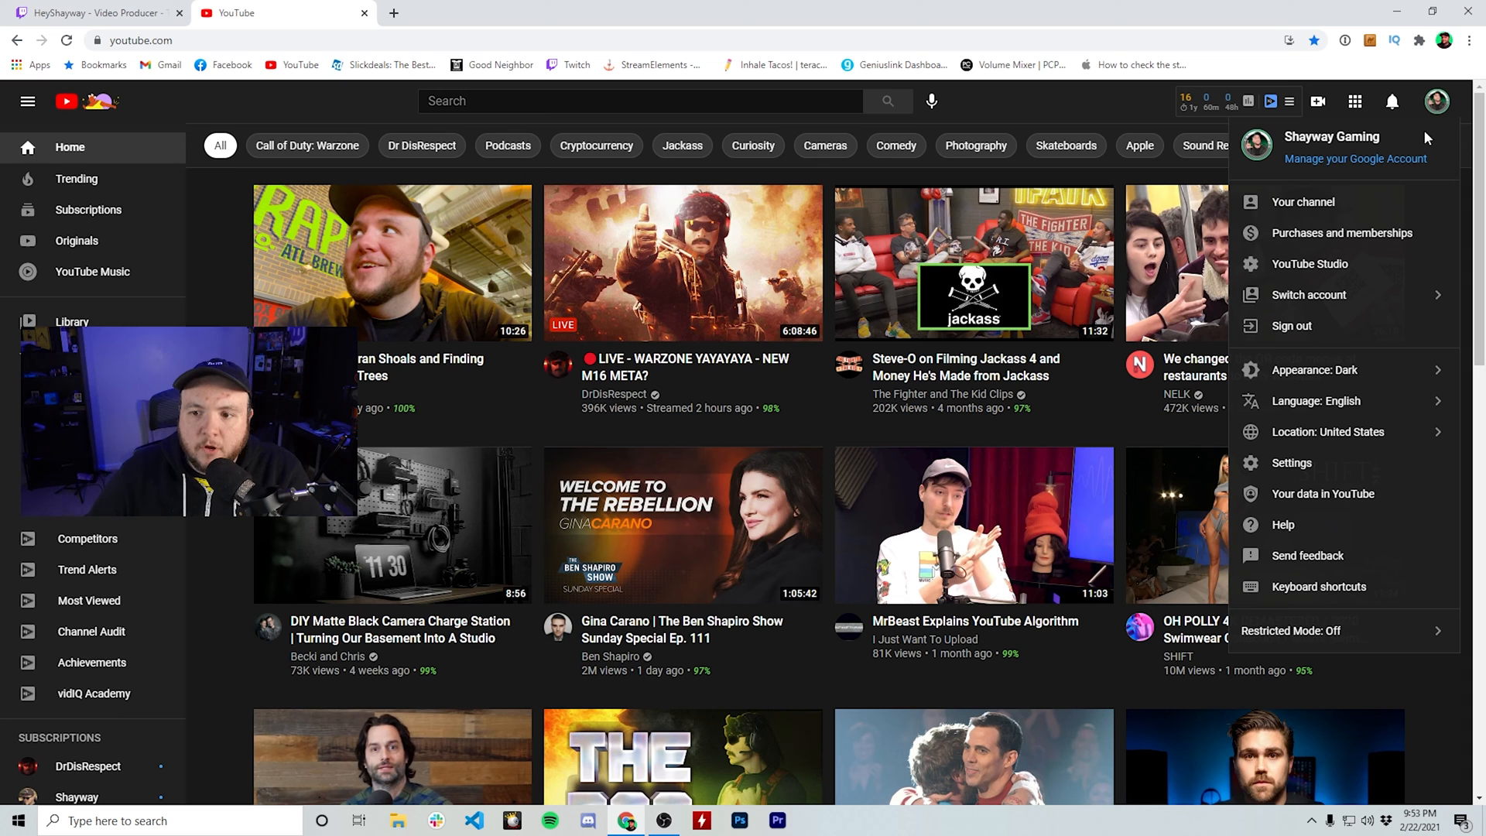
click(1310, 263)
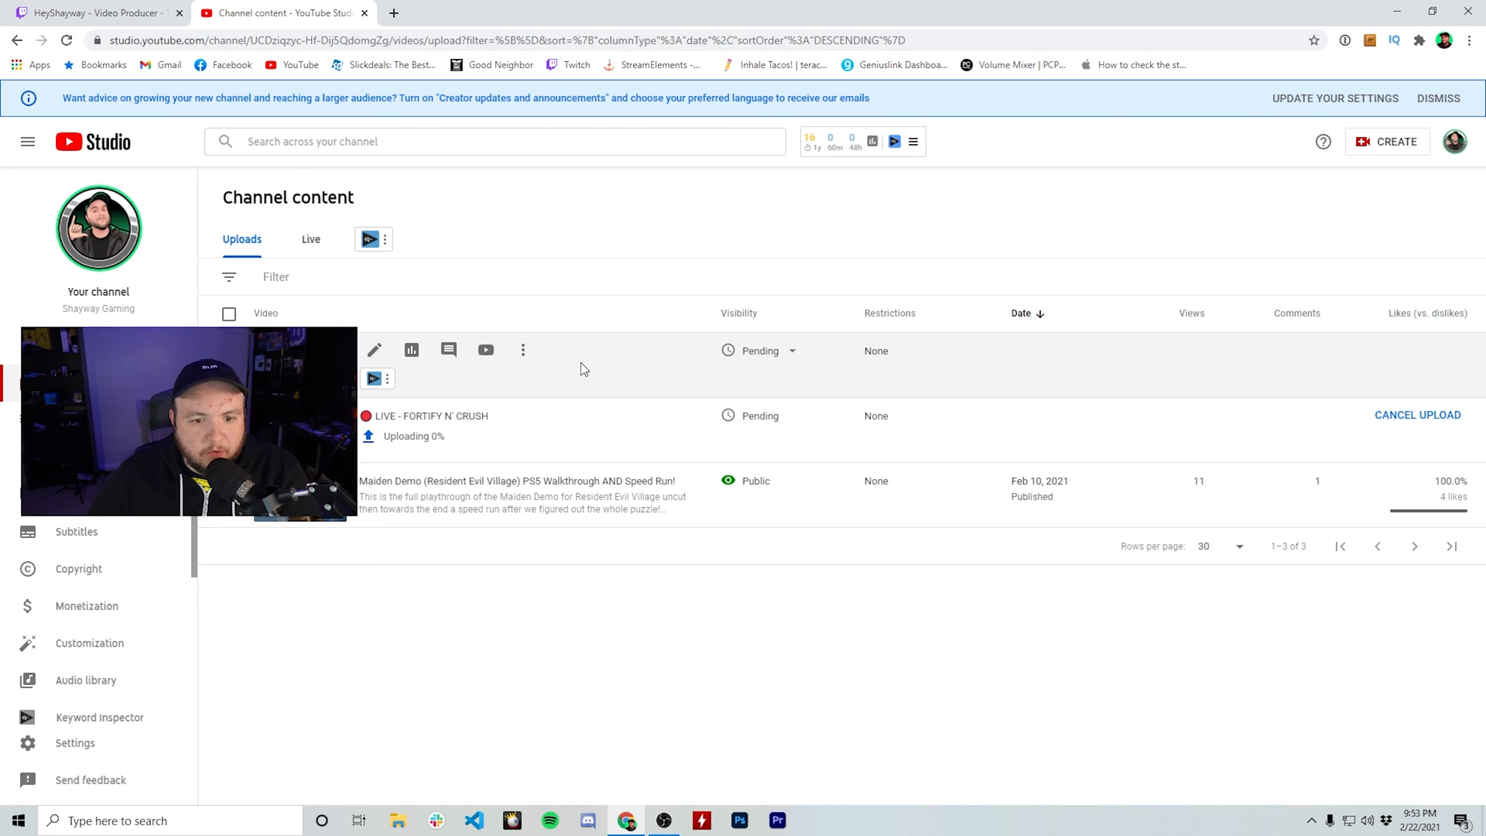
click(373, 350)
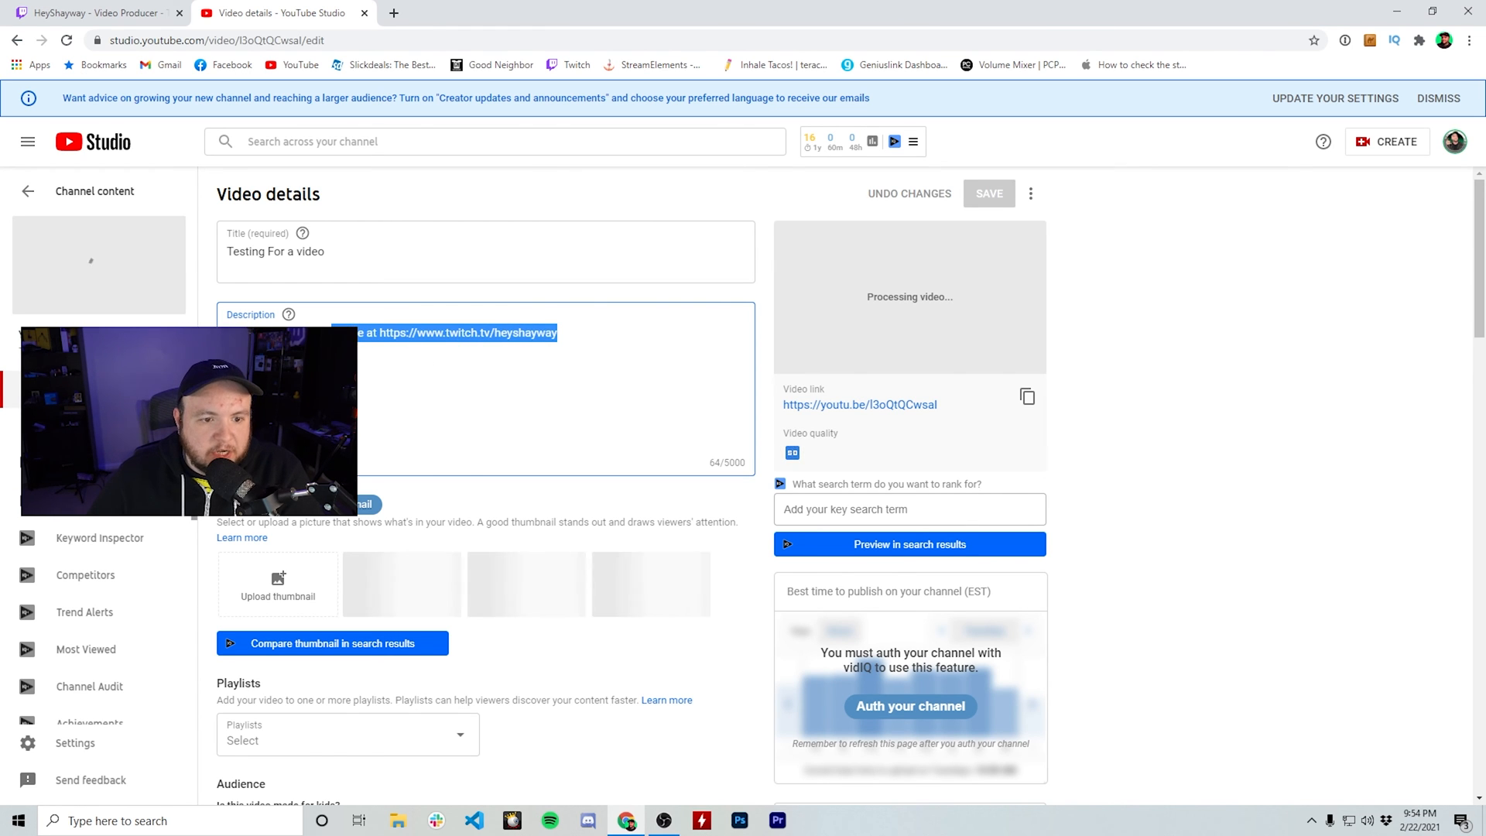
Step: Review the video's description and tags, then return to Channel content
scroll(down, 3)
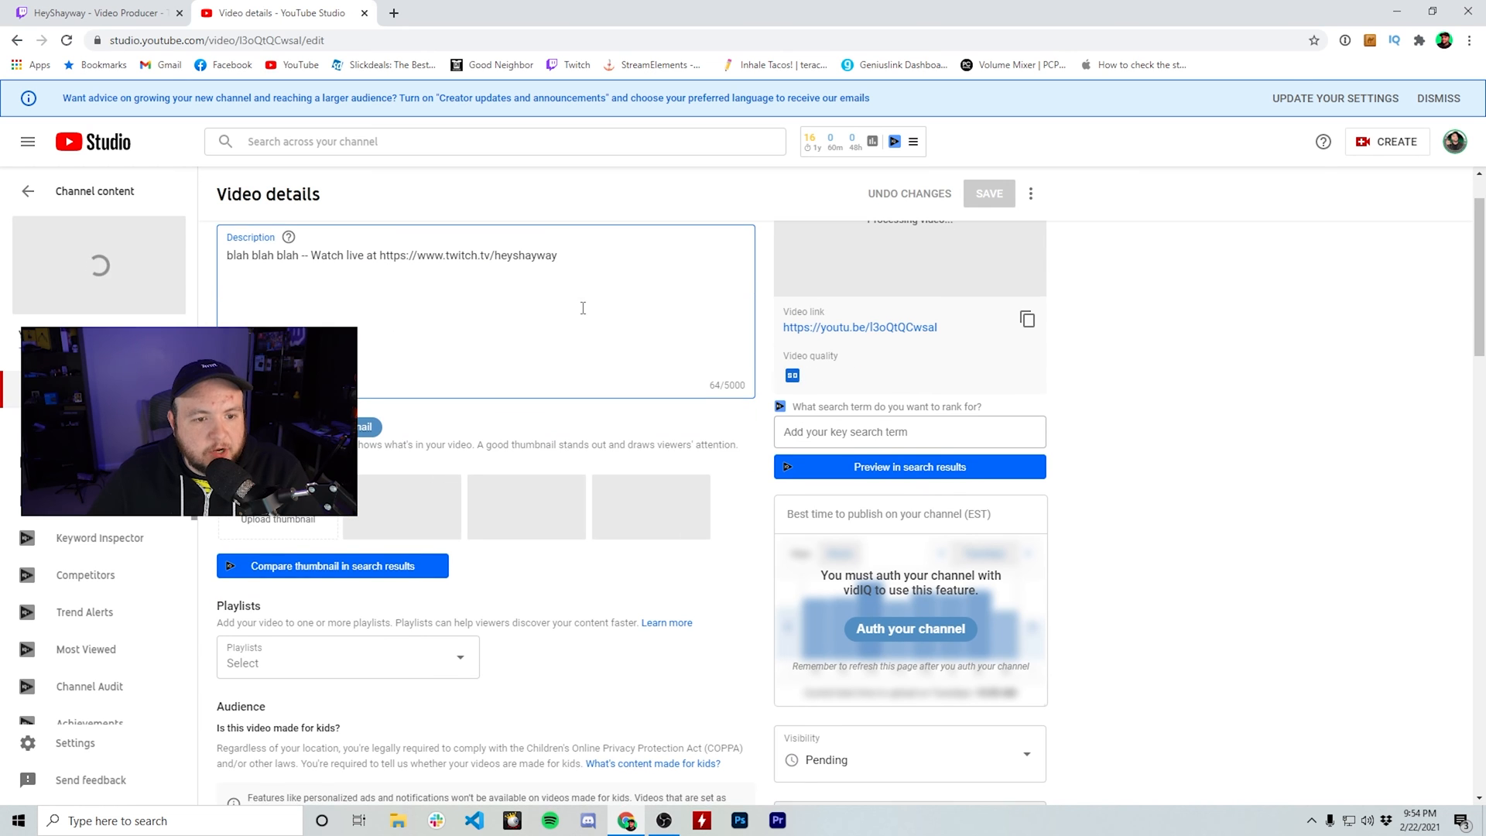
scroll(down, 3)
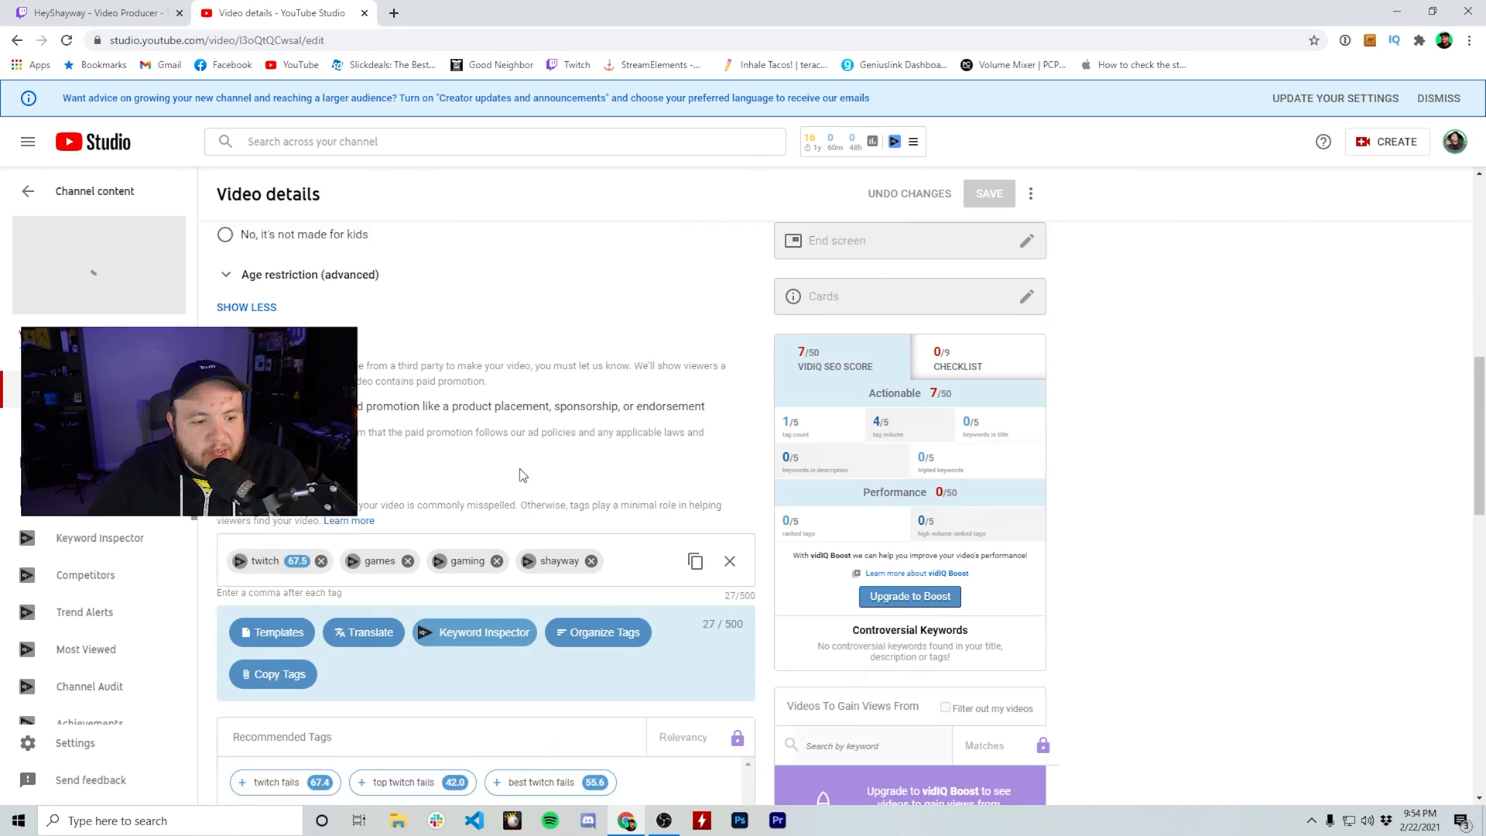
scroll(down, 3)
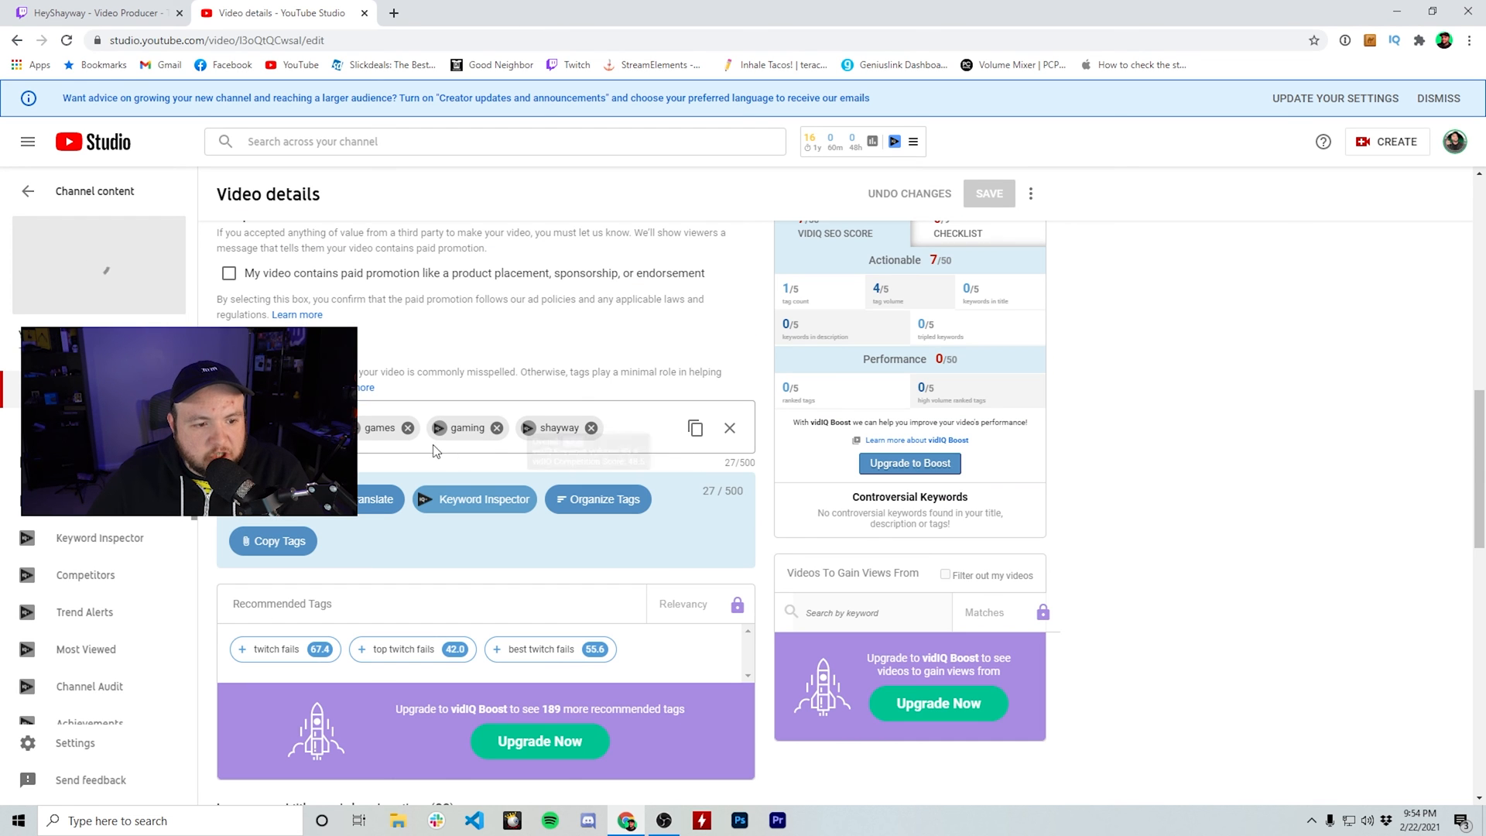
click(29, 190)
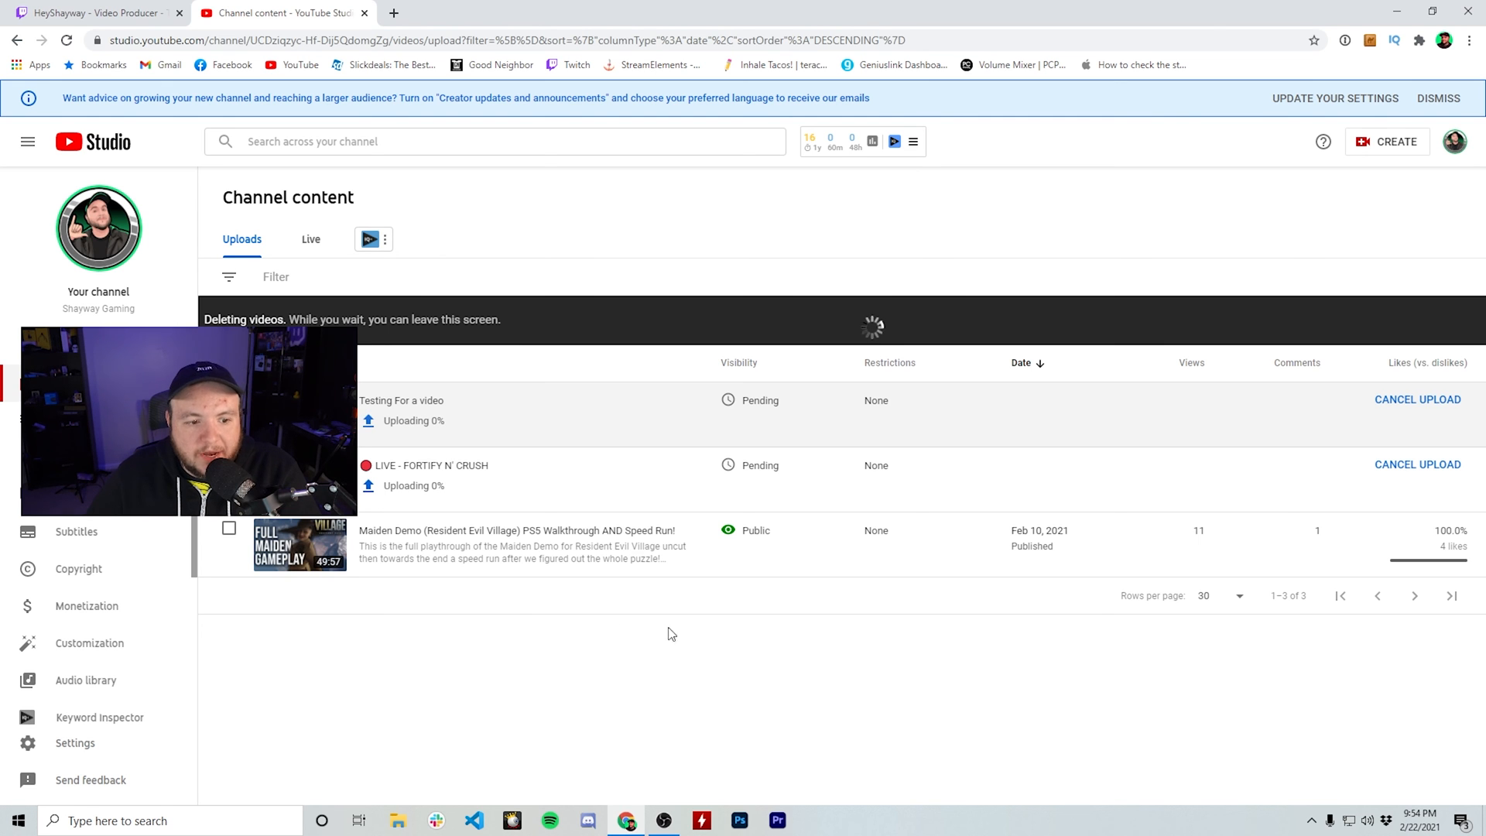
mouse_move(519, 662)
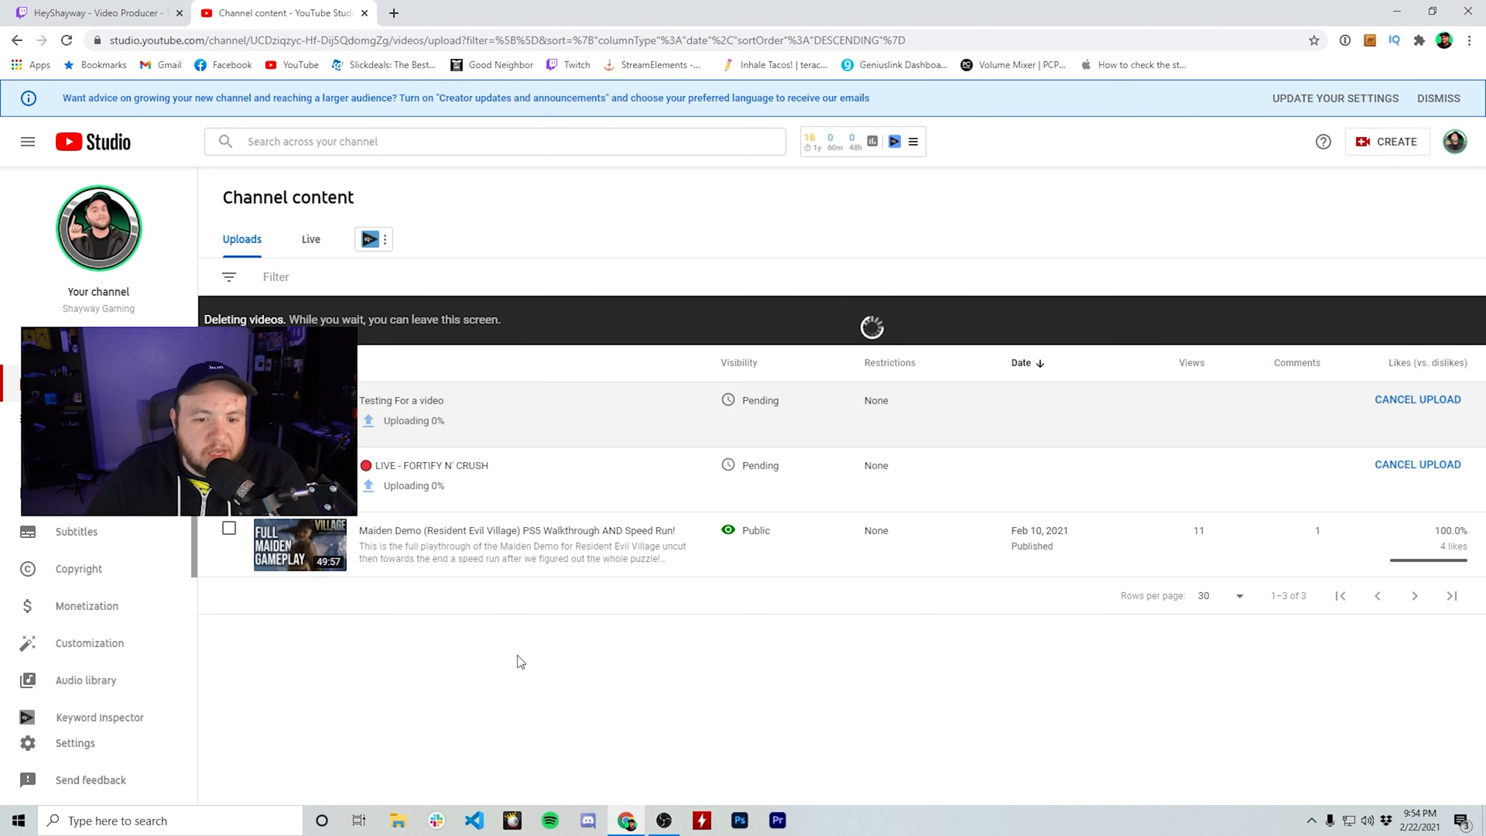